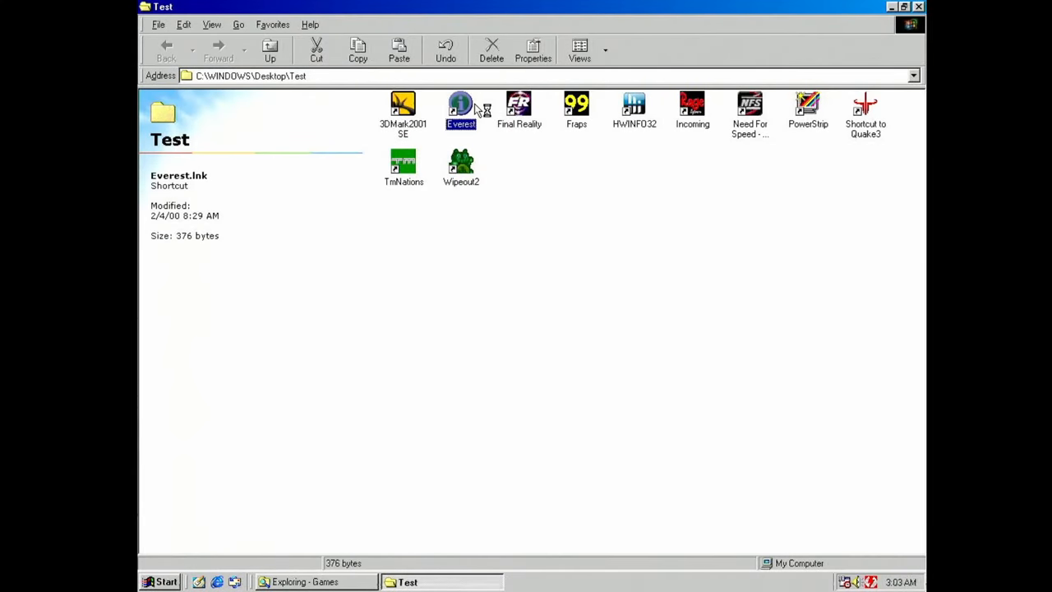
- Launch EVEREST and view the Computer > Summary page of the Windows 98 PC's hardware
double_click(460, 112)
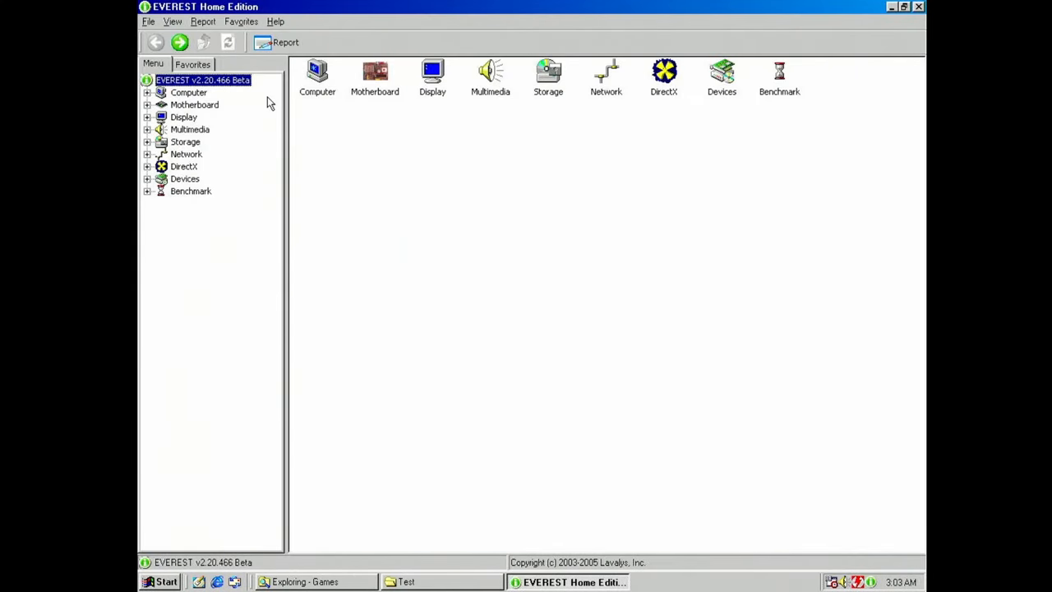
click(187, 92)
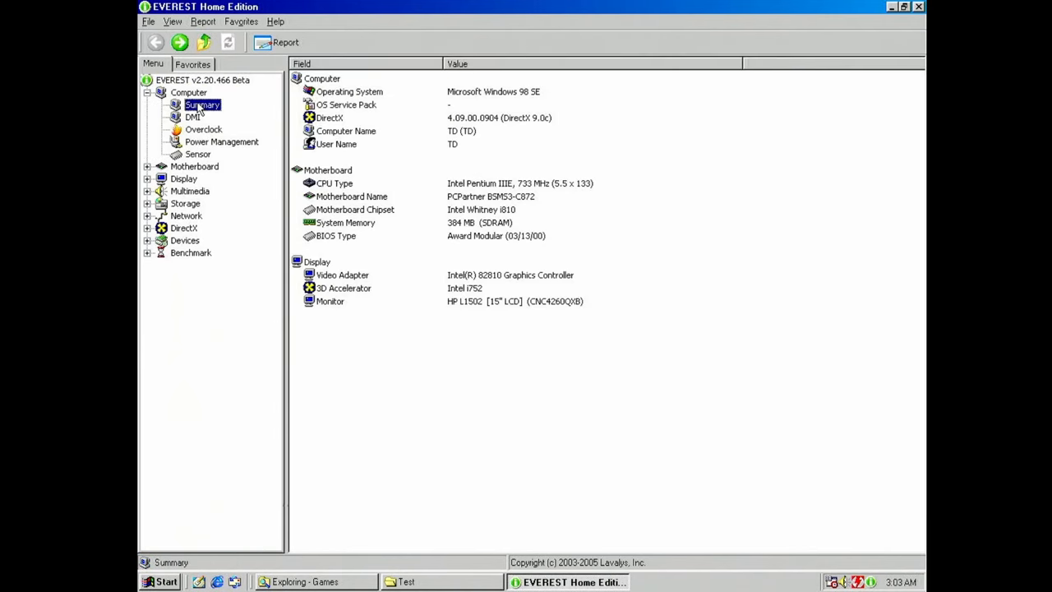
scroll(down, 3)
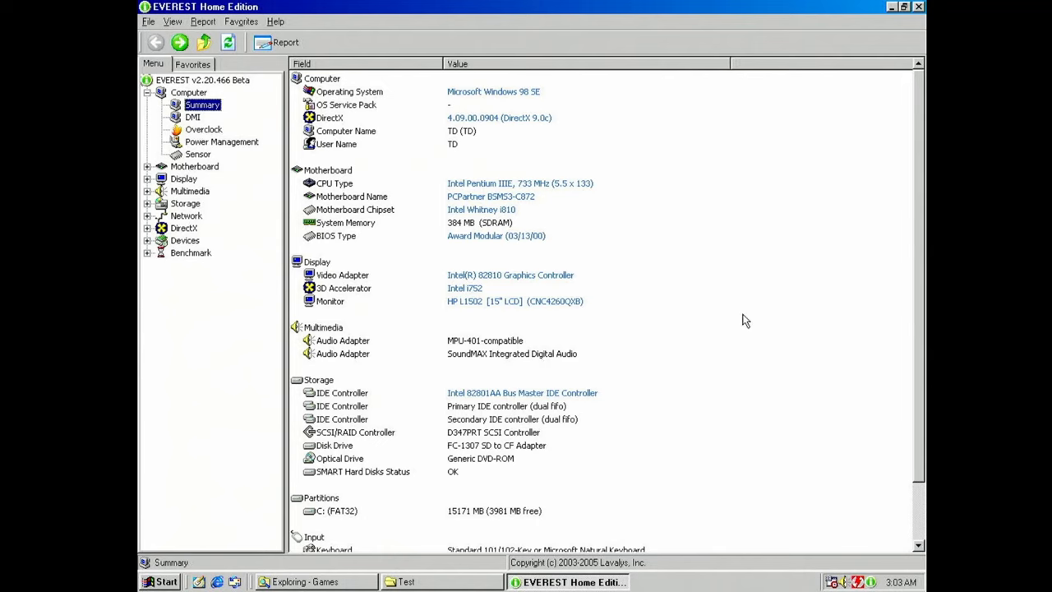
click(344, 288)
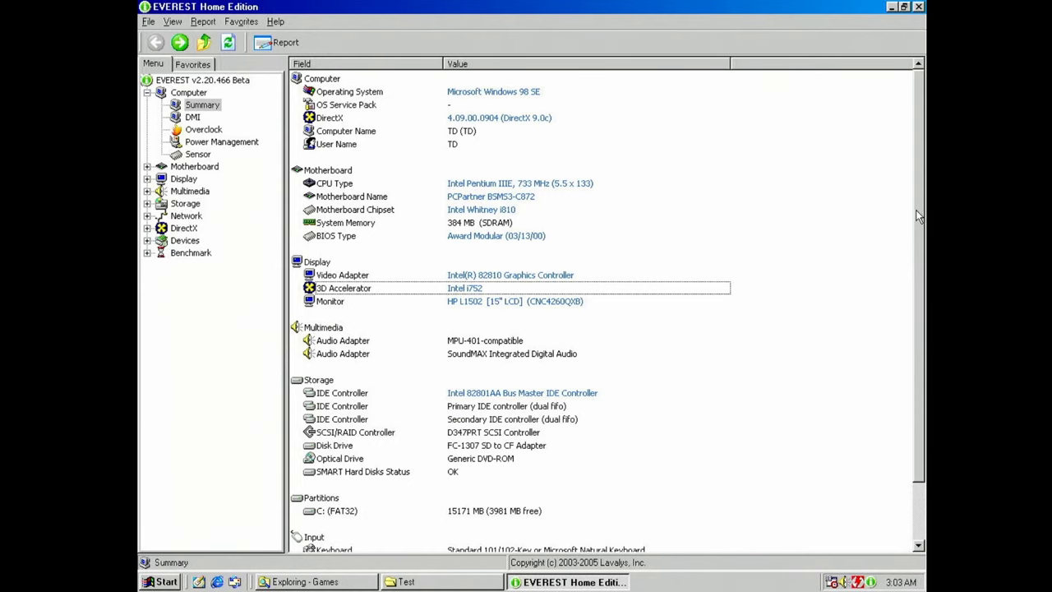
click(204, 128)
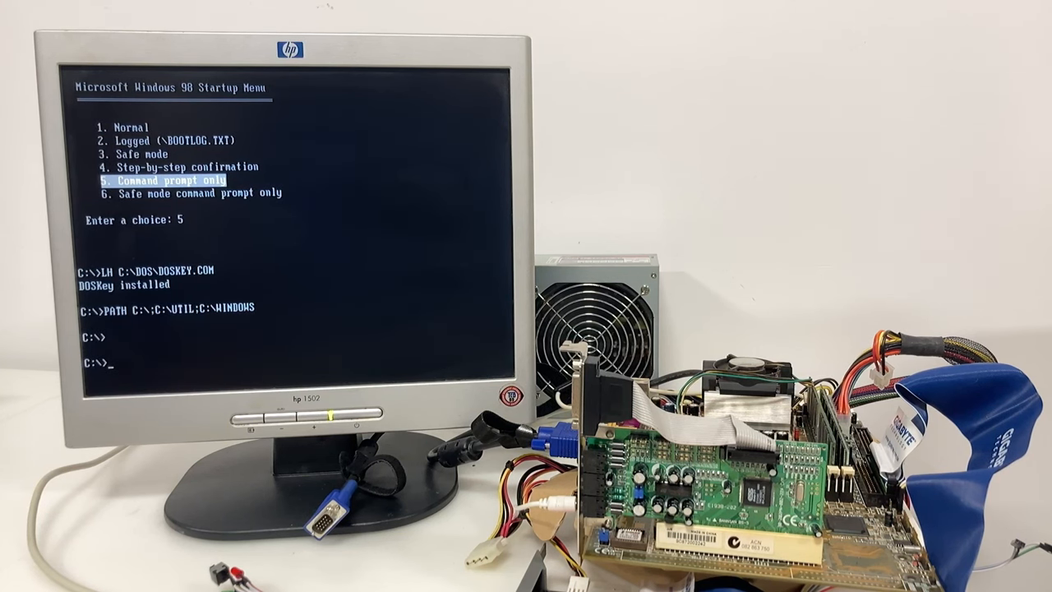
- Begin the 'essolo' command at the C:\> prompt in command-prompt-only mode
text(essolo)
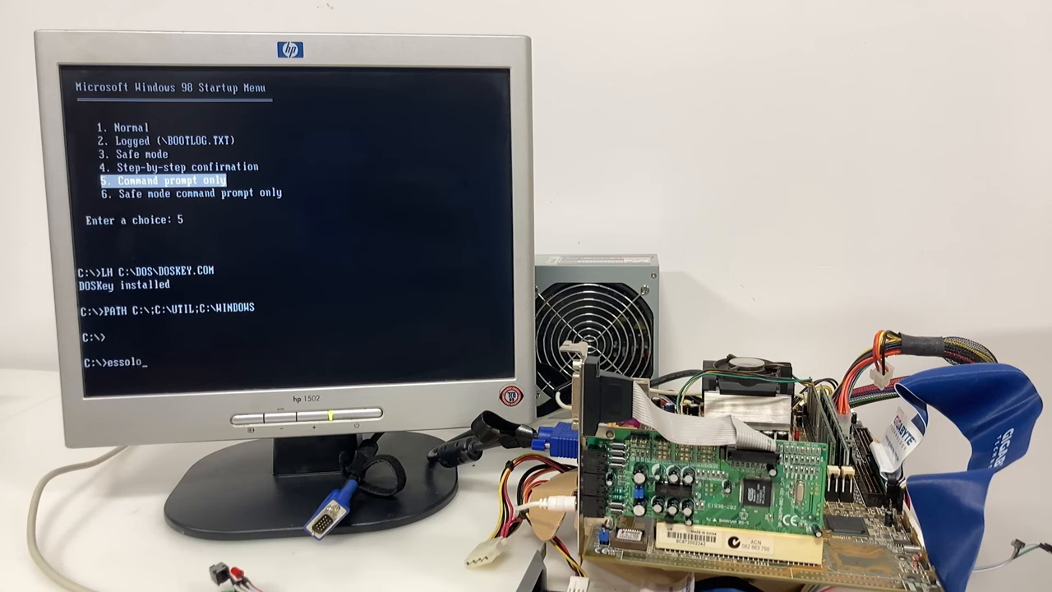